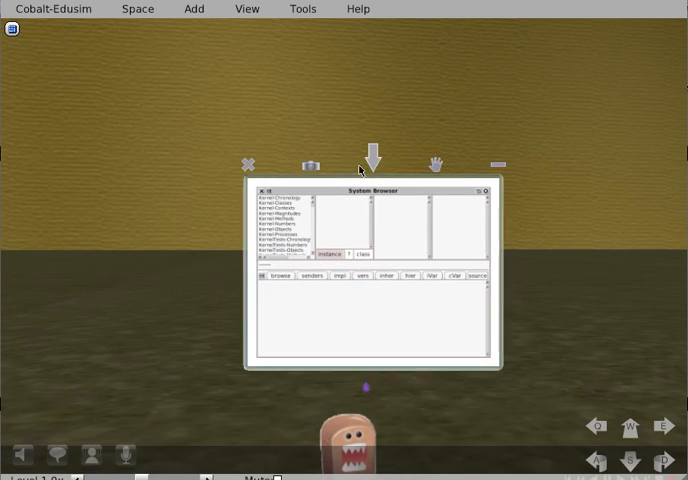
# Turn the in-world panel into a blank 2D space filling the view.
pyautogui.click(498, 190)
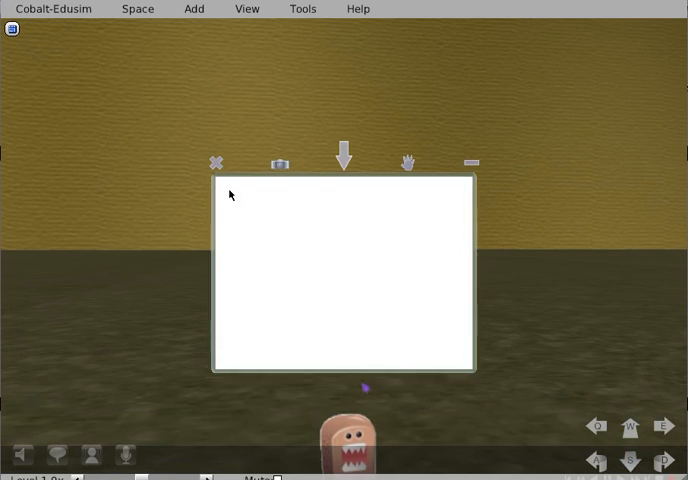
pyautogui.moveTo(380, 240)
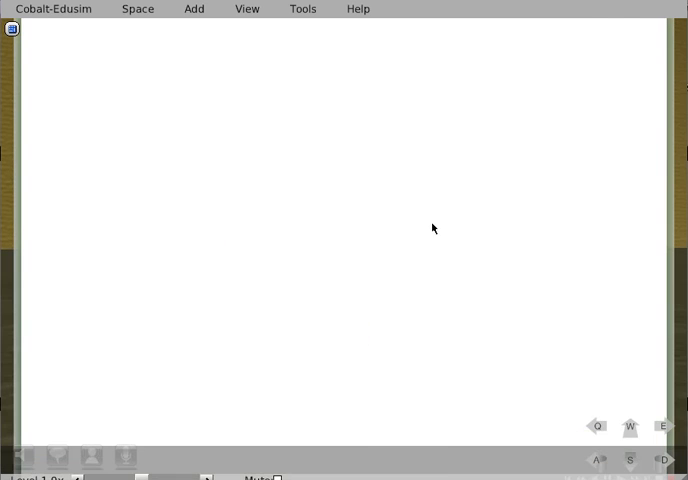
# From the object catalogue's Games category, drag FreeCell into the 2D space.
pyautogui.rightClick(432, 228)
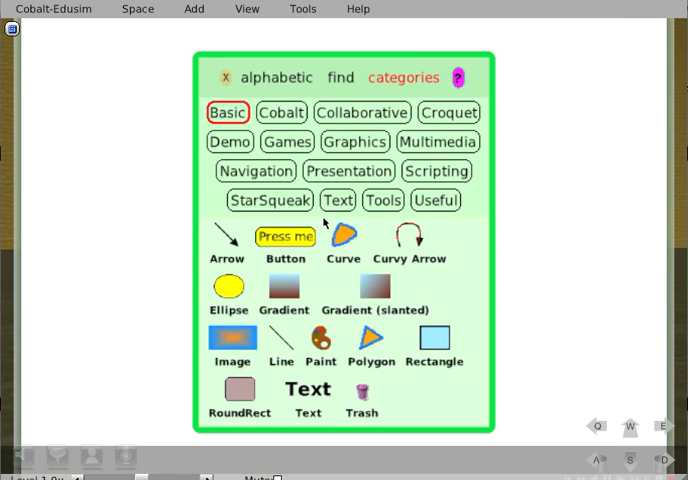
pyautogui.moveTo(262, 146)
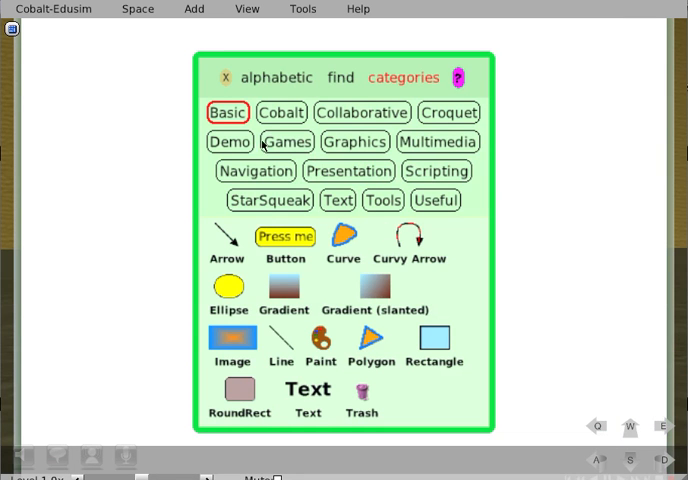
pyautogui.click(288, 140)
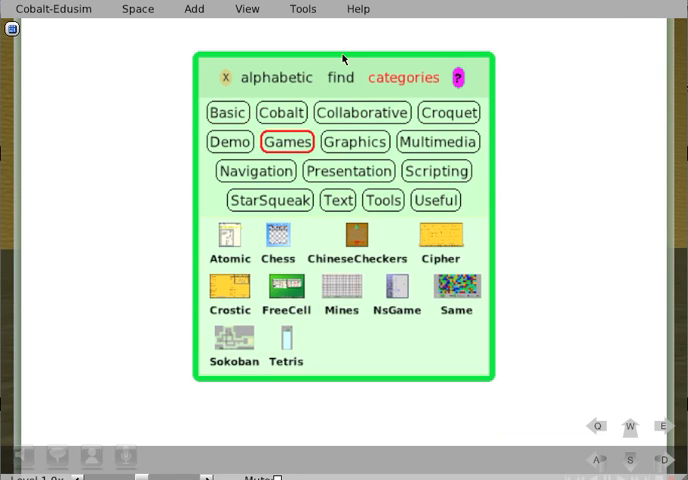
pyautogui.moveTo(344, 58); pyautogui.dragTo(470, 56)
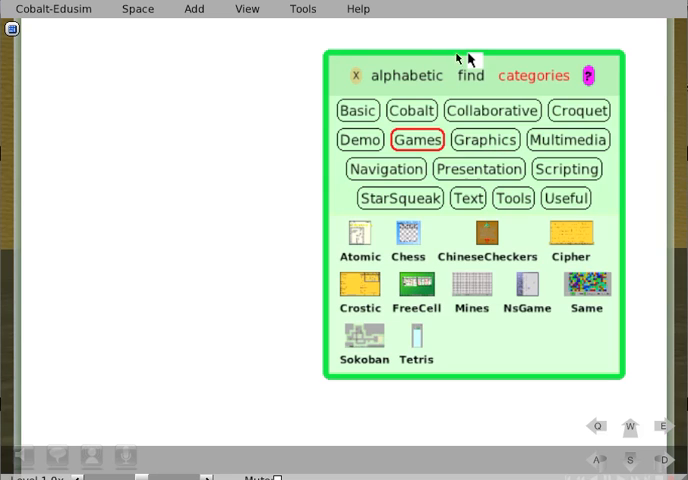
pyautogui.moveTo(460, 282)
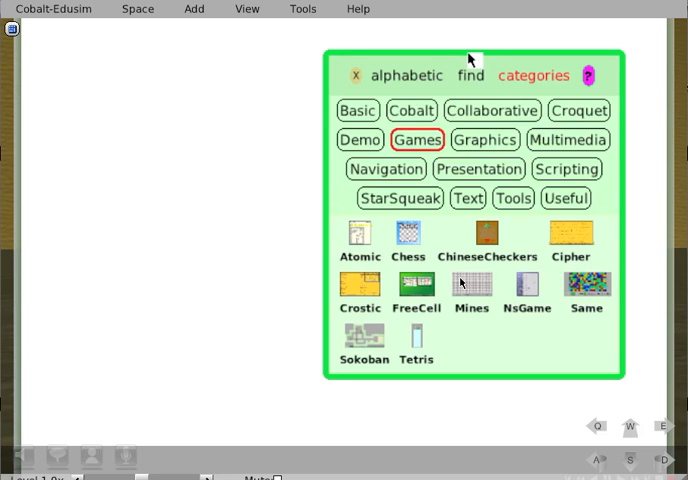
pyautogui.click(416, 286)
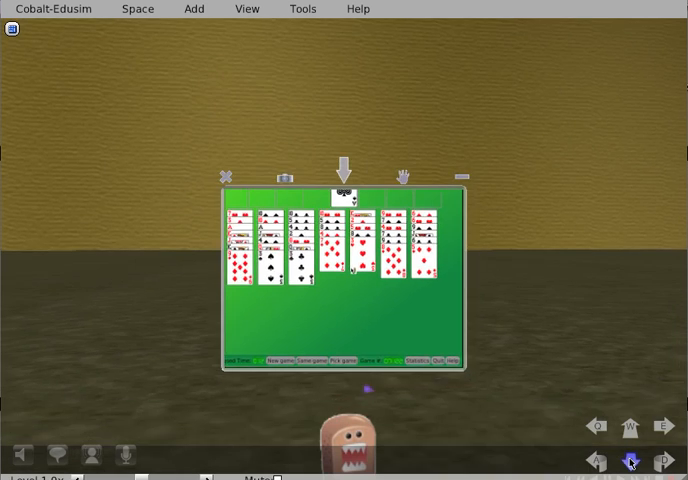
# Save the space via Space > Save... under the name mineagain.
pyautogui.click(224, 176)
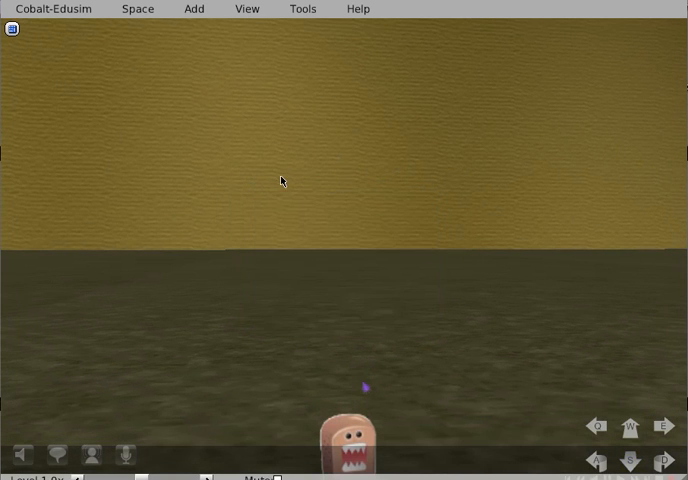
pyautogui.click(194, 8)
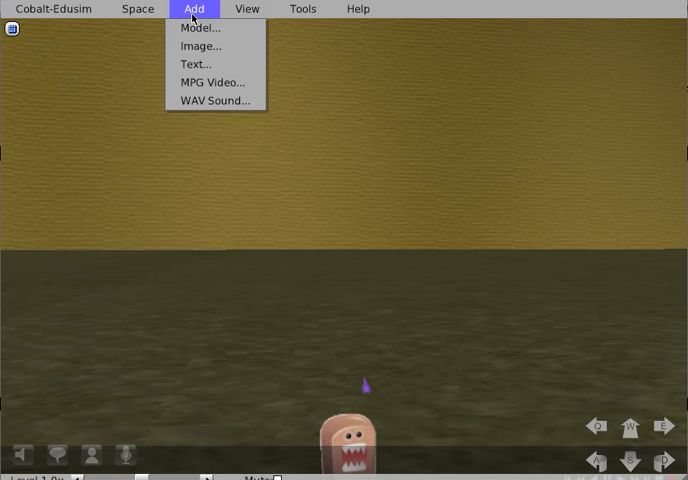
pyautogui.click(138, 8)
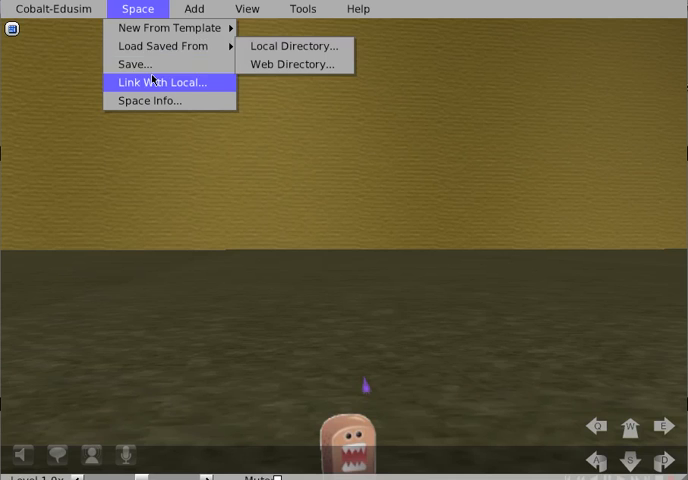
pyautogui.moveTo(136, 64)
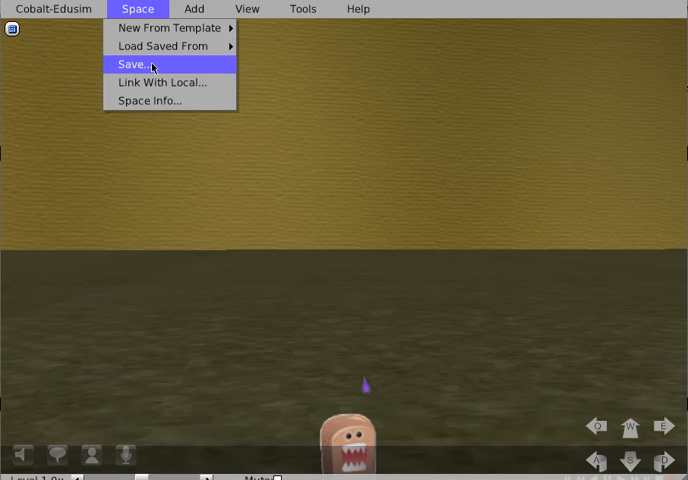
pyautogui.click(132, 64)
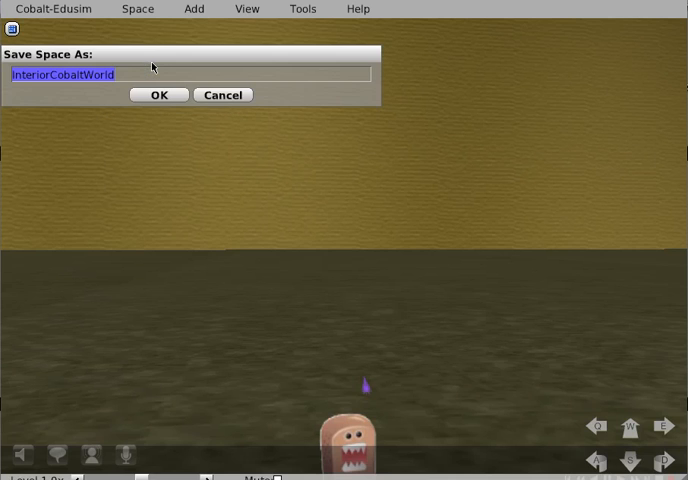
pyautogui.write('mineagain')
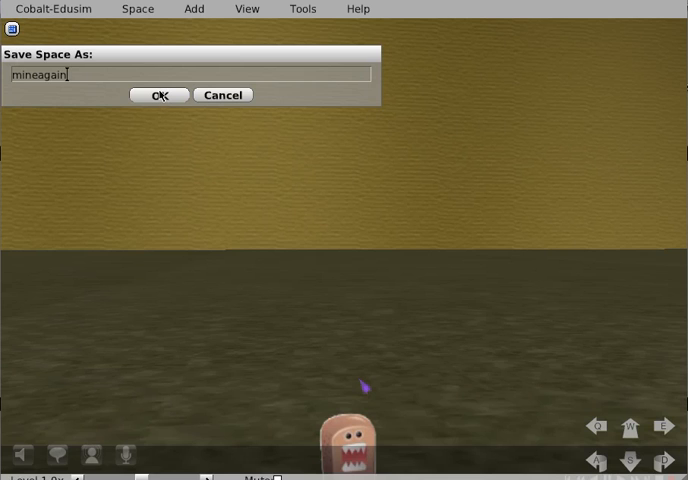
pyautogui.moveTo(208, 192)
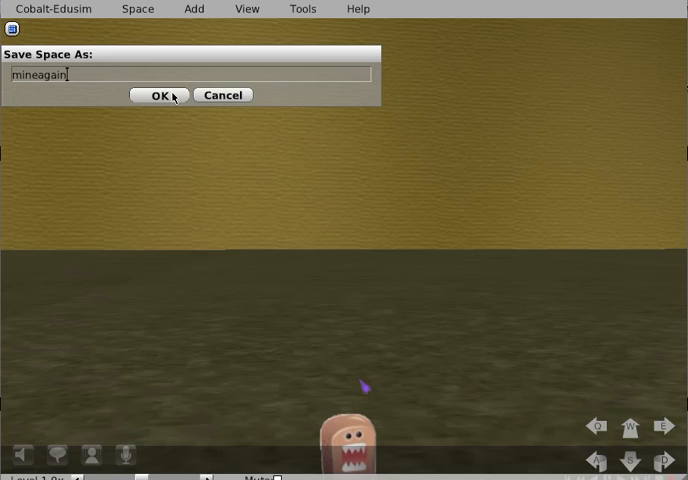
pyautogui.click(156, 94)
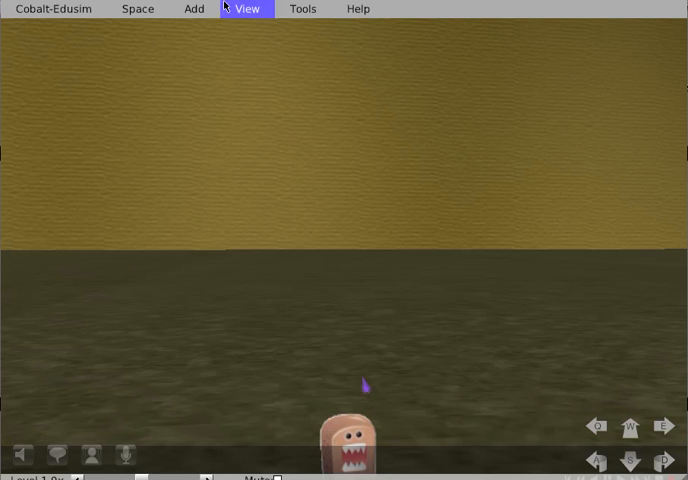
# Load the minesagain space from the local saved-spaces folder.
pyautogui.click(136, 8)
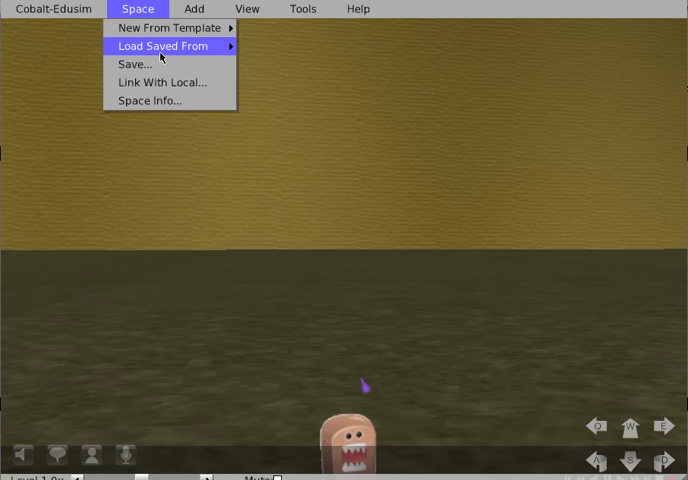
pyautogui.click(164, 46)
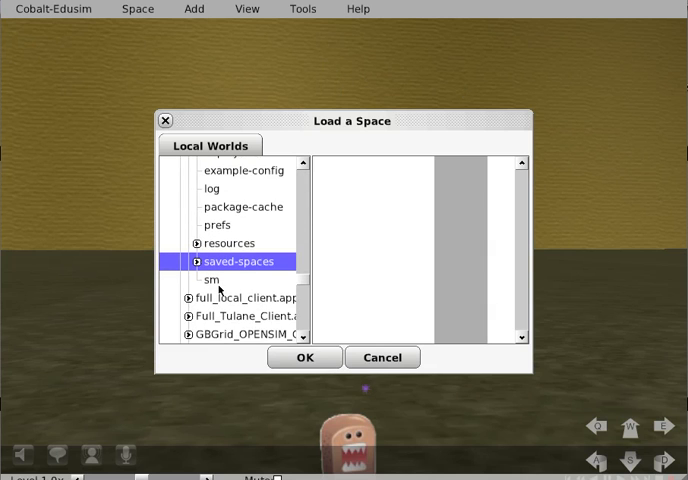
pyautogui.click(196, 260)
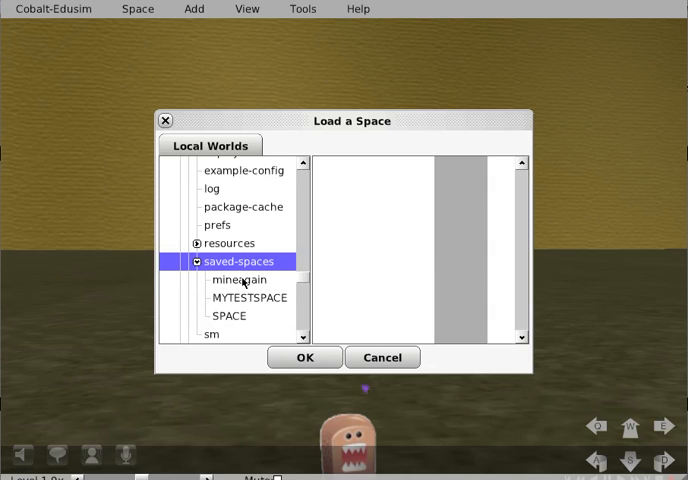
pyautogui.click(240, 280)
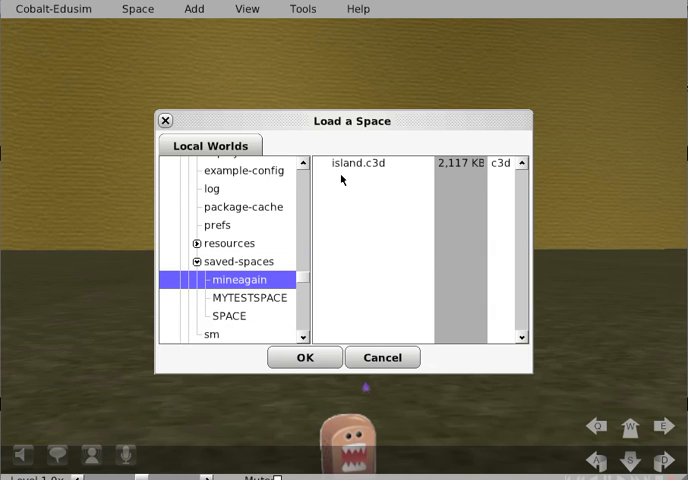
pyautogui.click(366, 164)
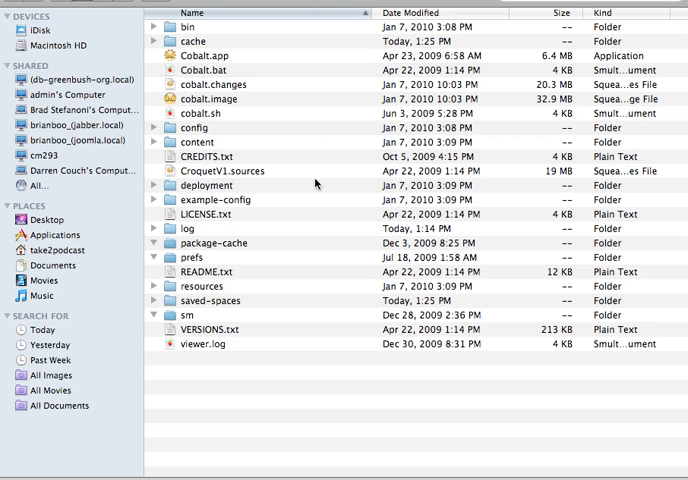
pyautogui.moveTo(226, 306)
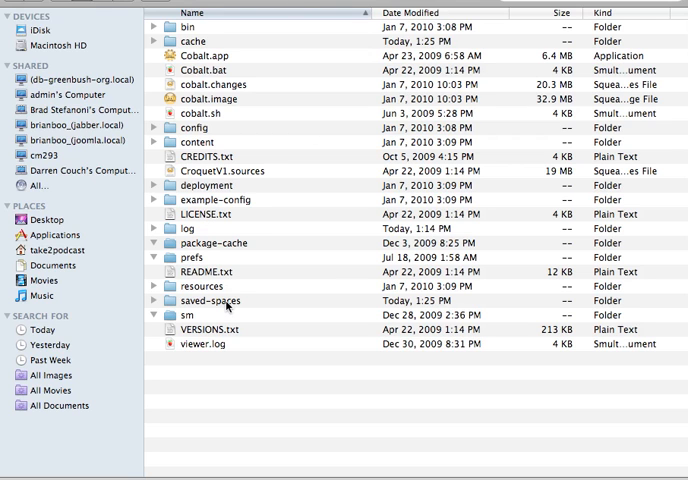
# Expand saved-spaces to show minesagain, MYTESTSPACE and SPACE, inspecting minesagain's files.
pyautogui.click(220, 300)
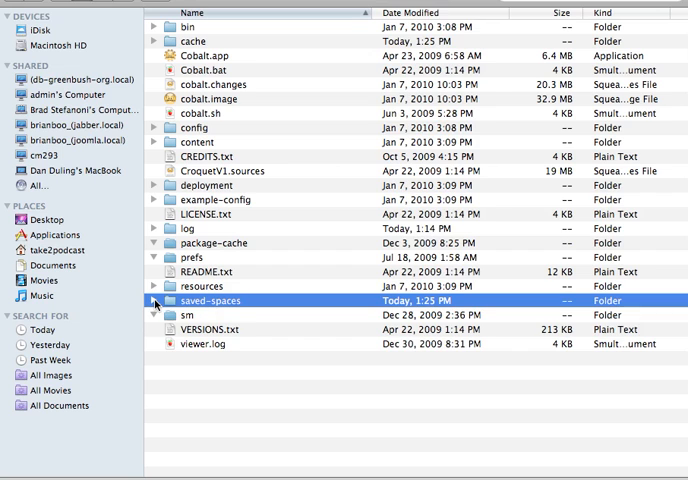
pyautogui.click(156, 300)
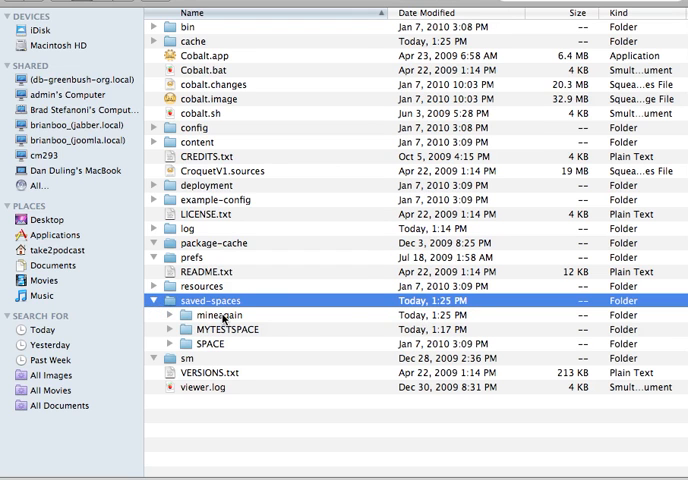
pyautogui.click(210, 316)
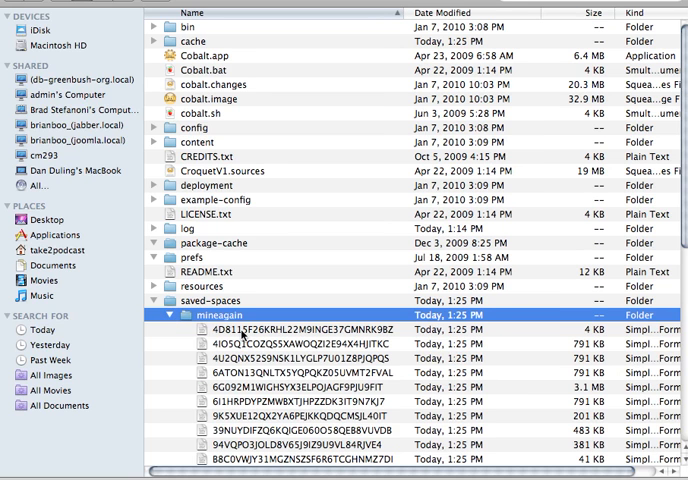
pyautogui.scroll(-3)
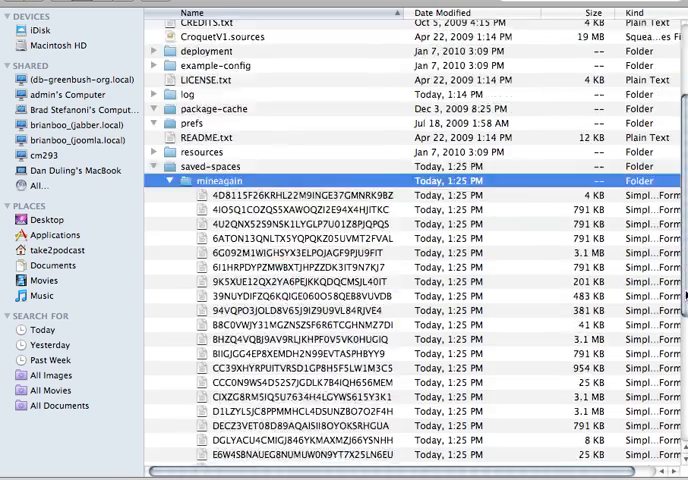
pyautogui.scroll(-3)
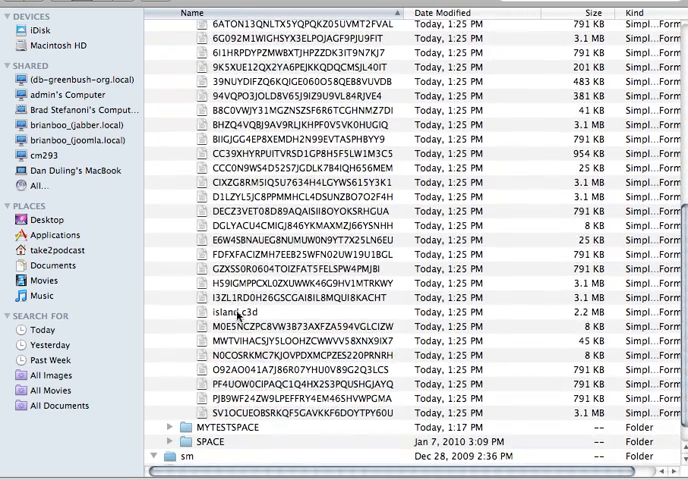
pyautogui.click(250, 316)
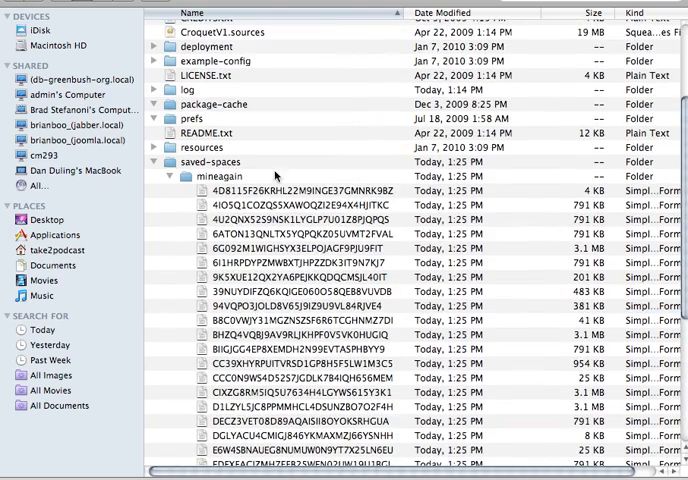
pyautogui.click(174, 172)
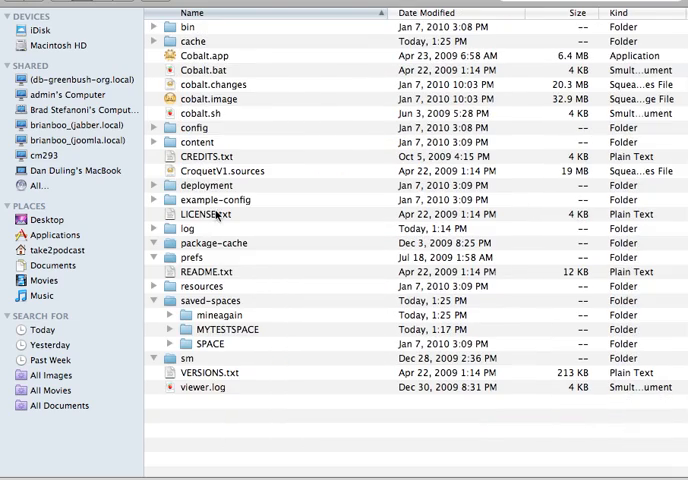
pyautogui.click(210, 316)
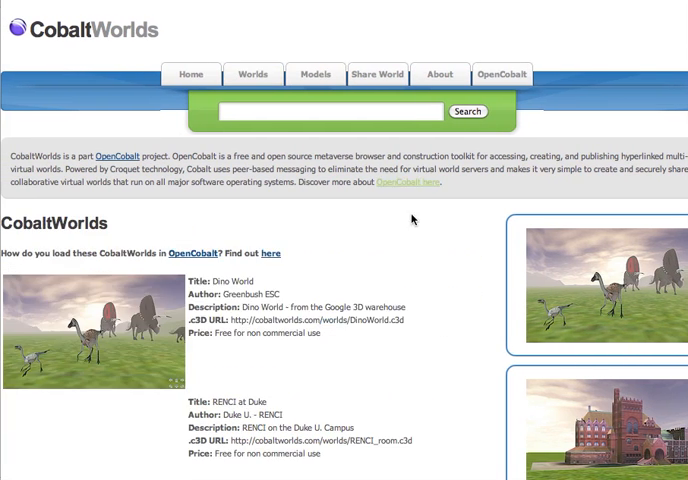
# Scroll the Cobalt Worlds catalogue to Dino World and RENCI at Duke.
pyautogui.scroll(-3)
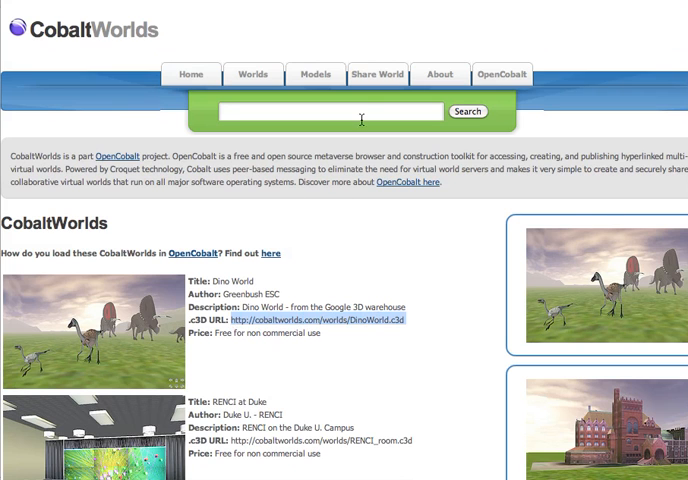
# View the Share World form's Author and .c3d URL fields, then cancel Edusim's Load a Space dialog.
pyautogui.click(376, 74)
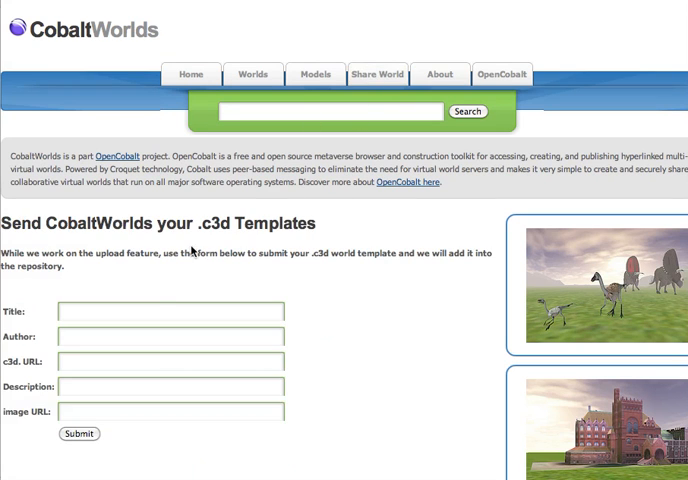
pyautogui.click(170, 340)
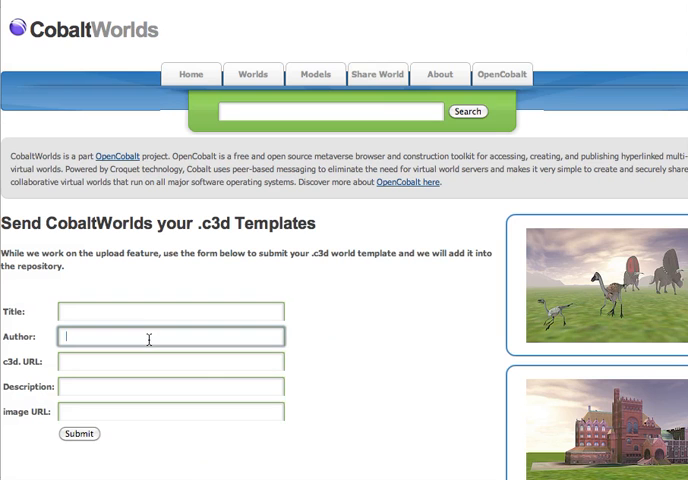
pyautogui.click(170, 368)
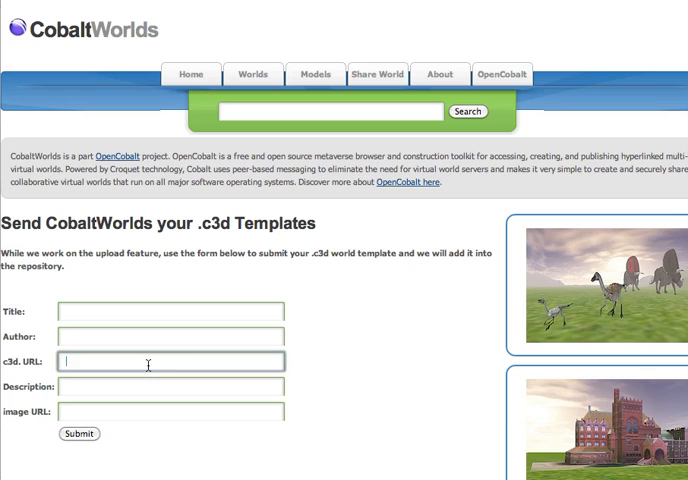
pyautogui.moveTo(140, 388)
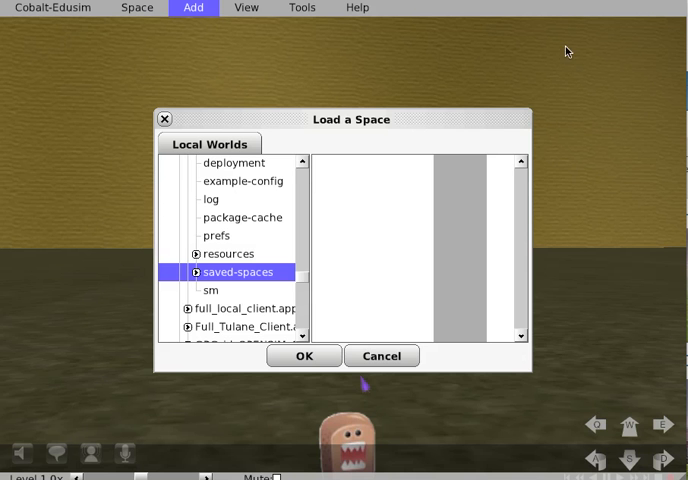
pyautogui.click(380, 356)
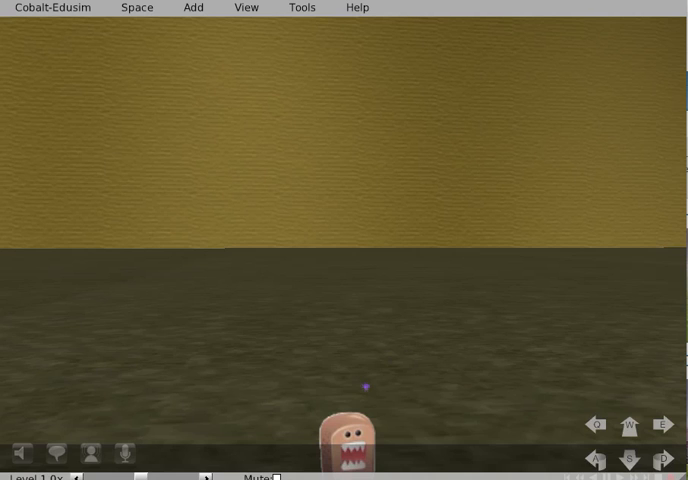